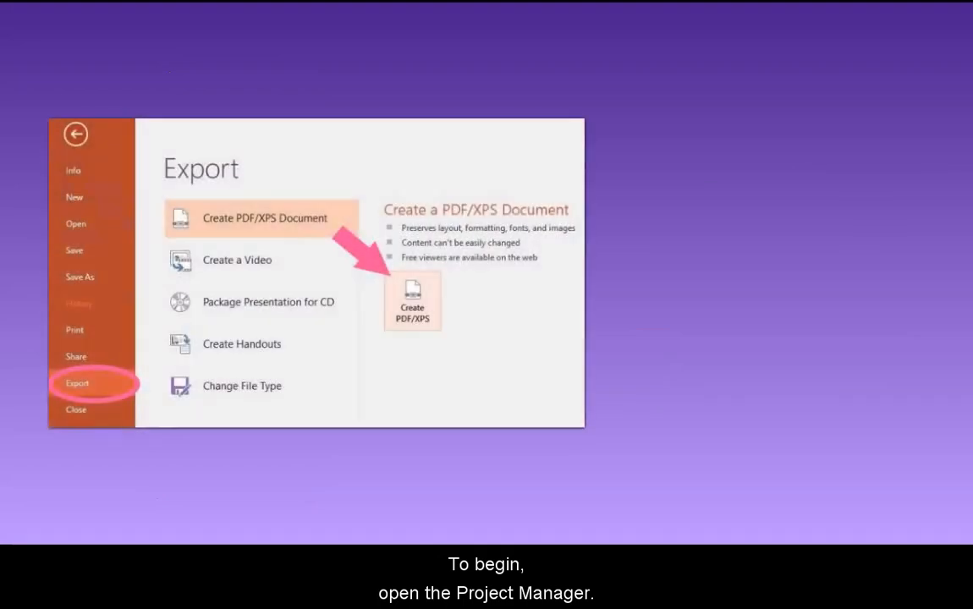
- Launch the ScreenPal Project Manager from the desktop launcher
left_click(872, 38)
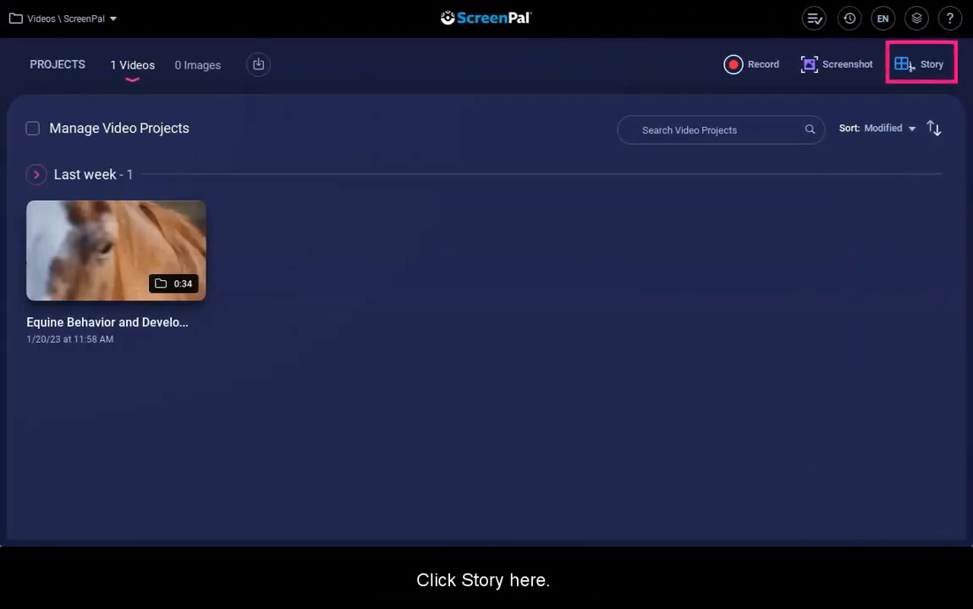
- Create a new storyboard Story started from a document, heading toward Google Drive
left_click(920, 64)
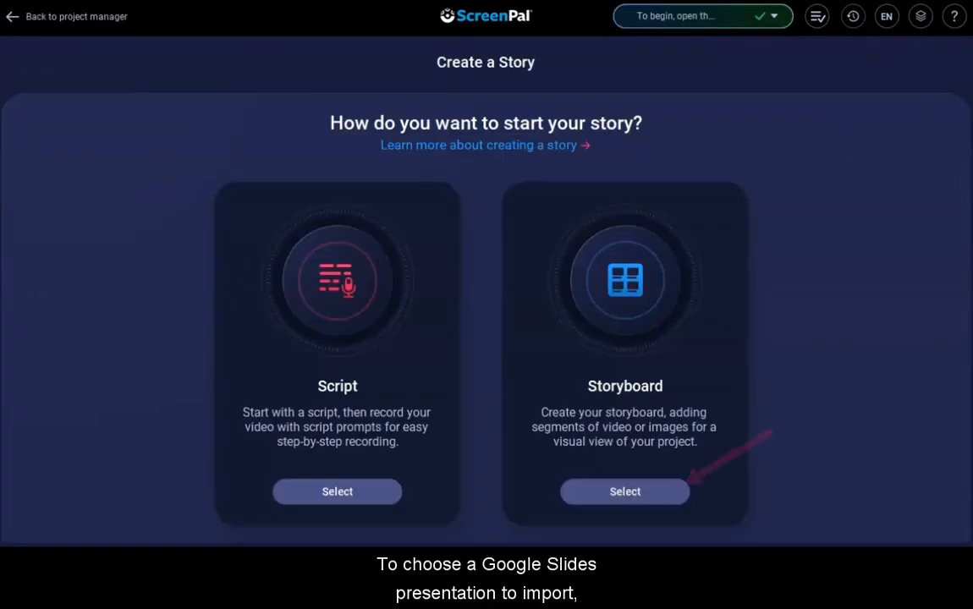
left_click(624, 491)
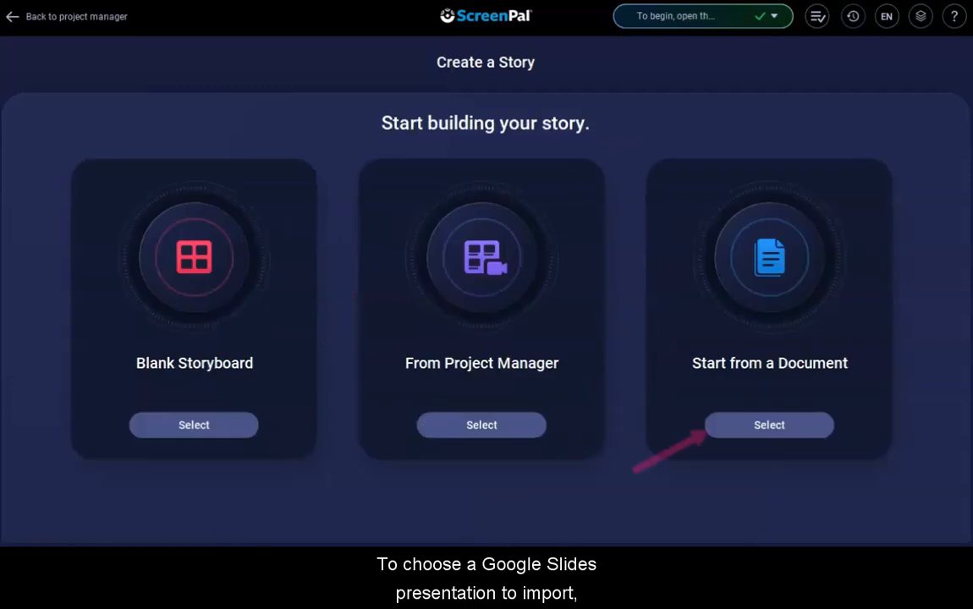
left_click(768, 425)
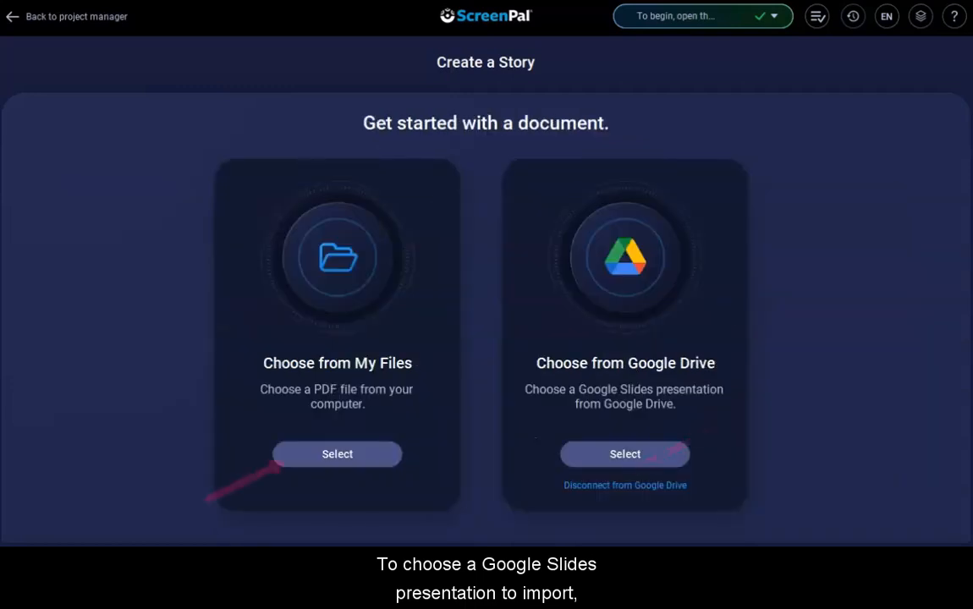
left_click(337, 454)
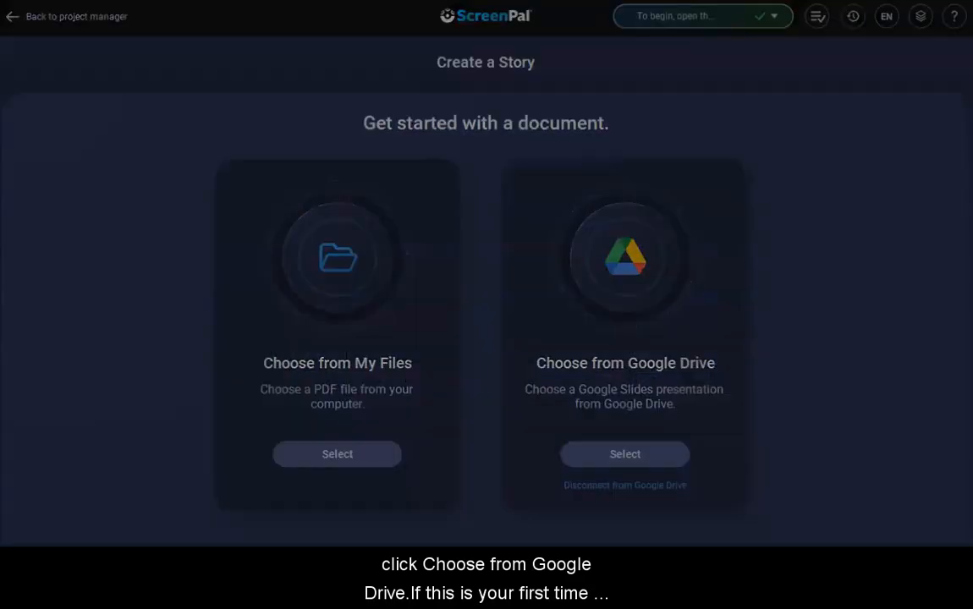
- Choose 'Choose from Google Drive' to reach the Connect and go to Google Drive option
left_click(624, 454)
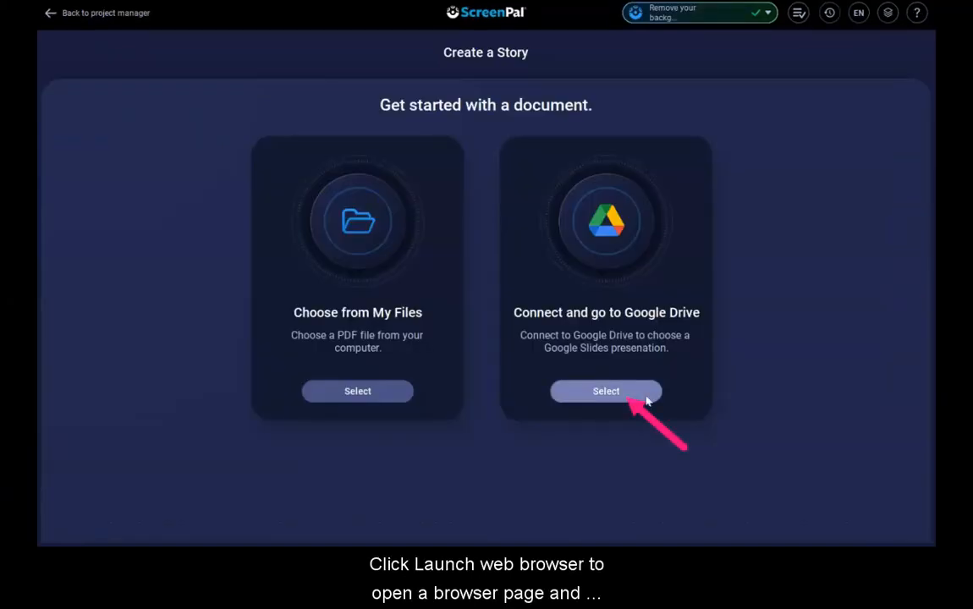
- Connect a Google Drive account by granting access in the web browser
left_click(606, 390)
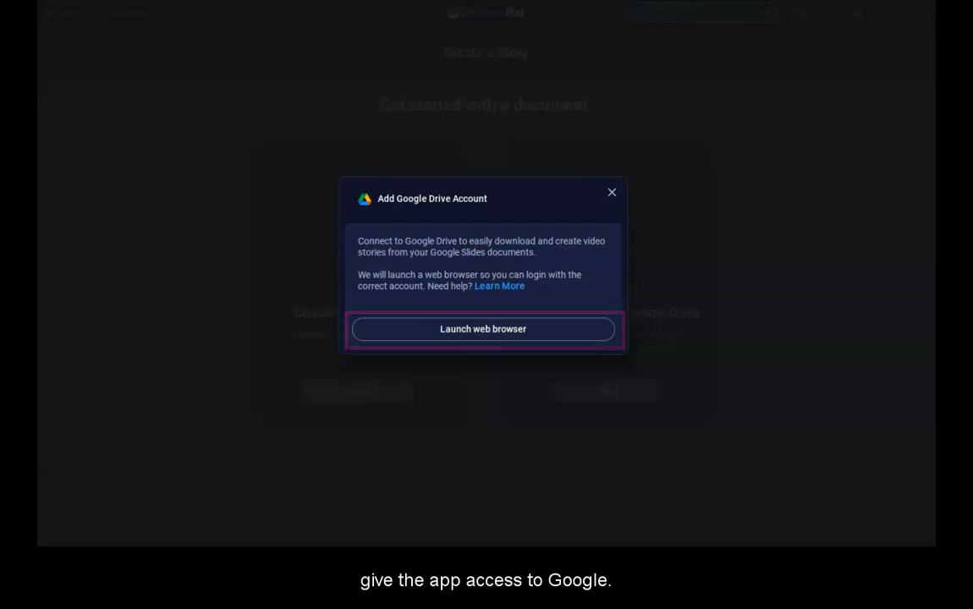
left_click(483, 329)
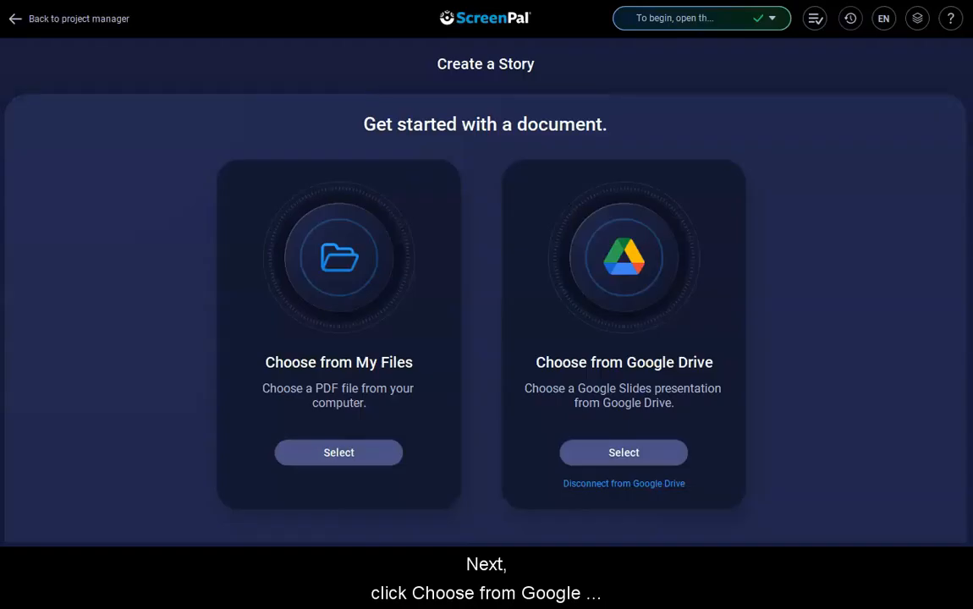
- Import the Talk Marketing presentation from My Drive as the story's slides
left_click(624, 451)
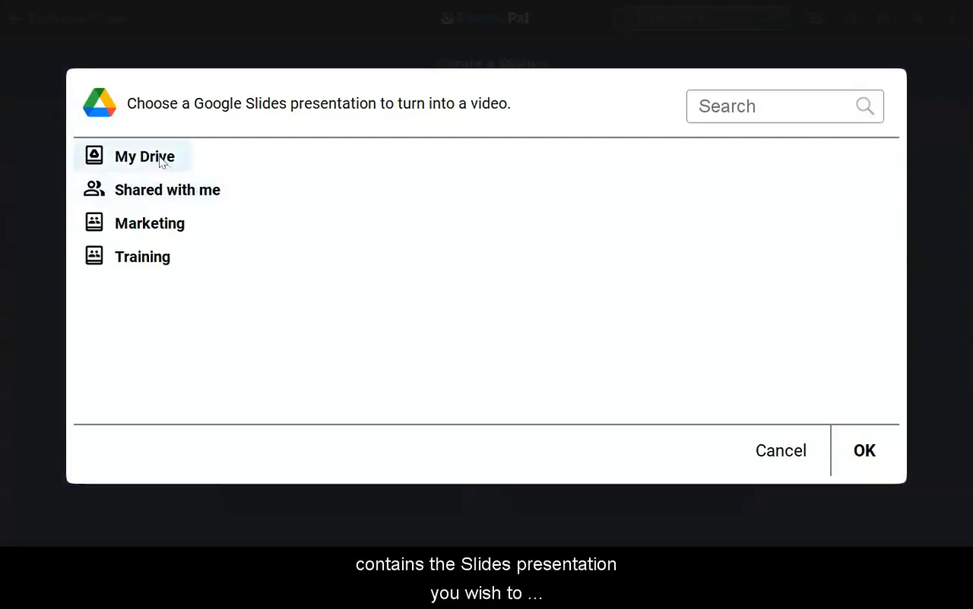
left_click(143, 157)
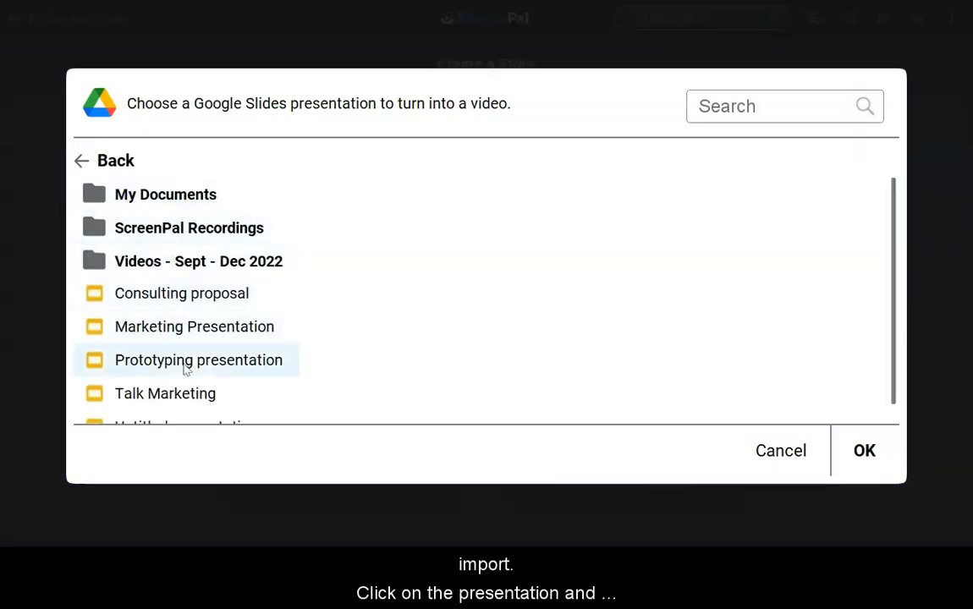
left_click(165, 393)
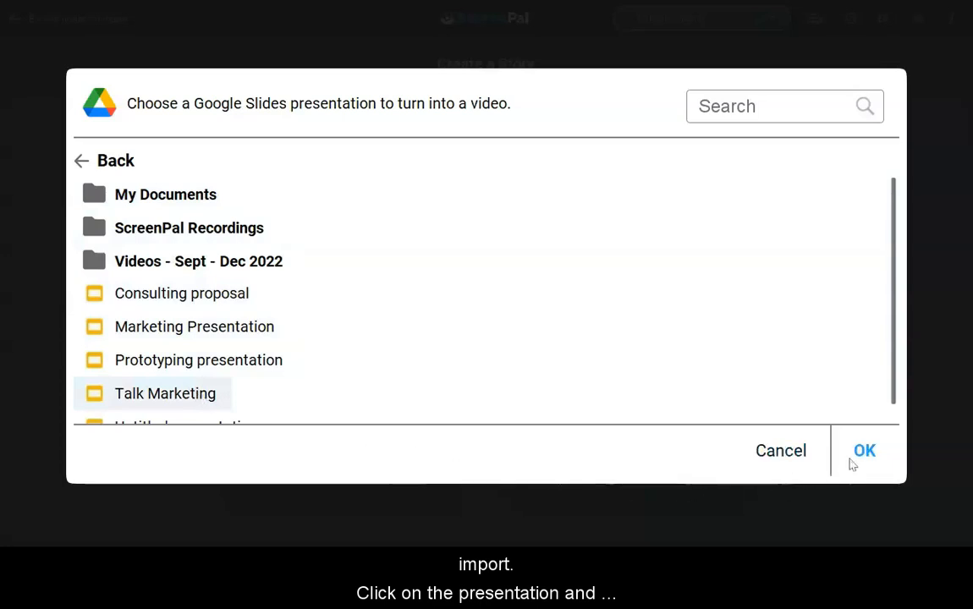
left_click(864, 450)
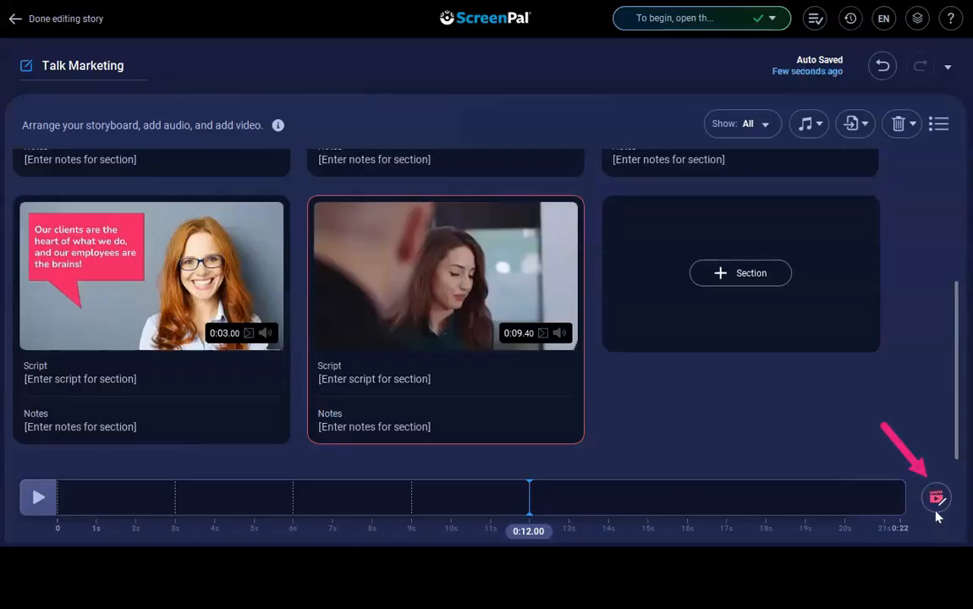
- Open the Talk Marketing story in the video editor, view Tools, and return to storyboard
left_click(935, 498)
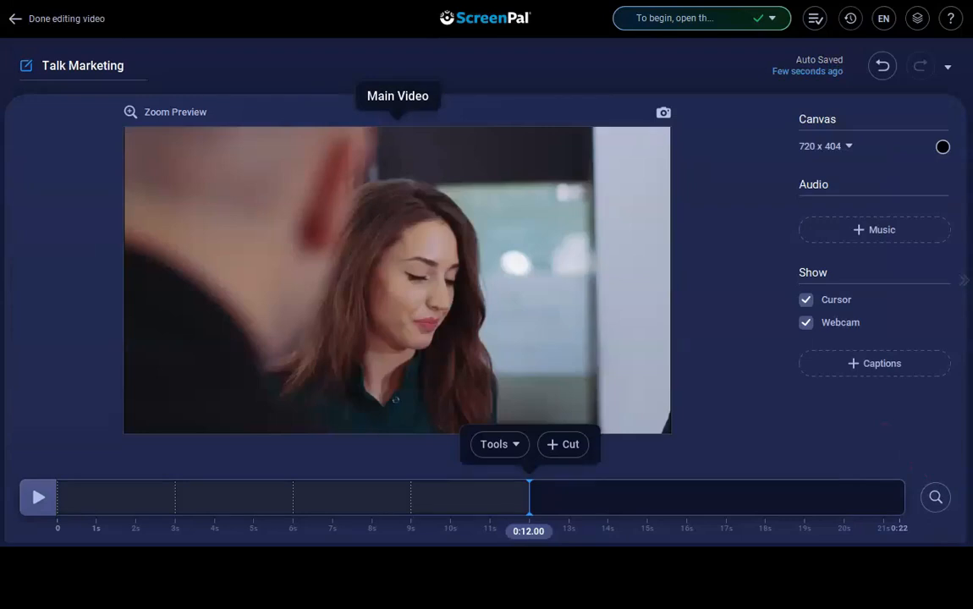
left_click(498, 444)
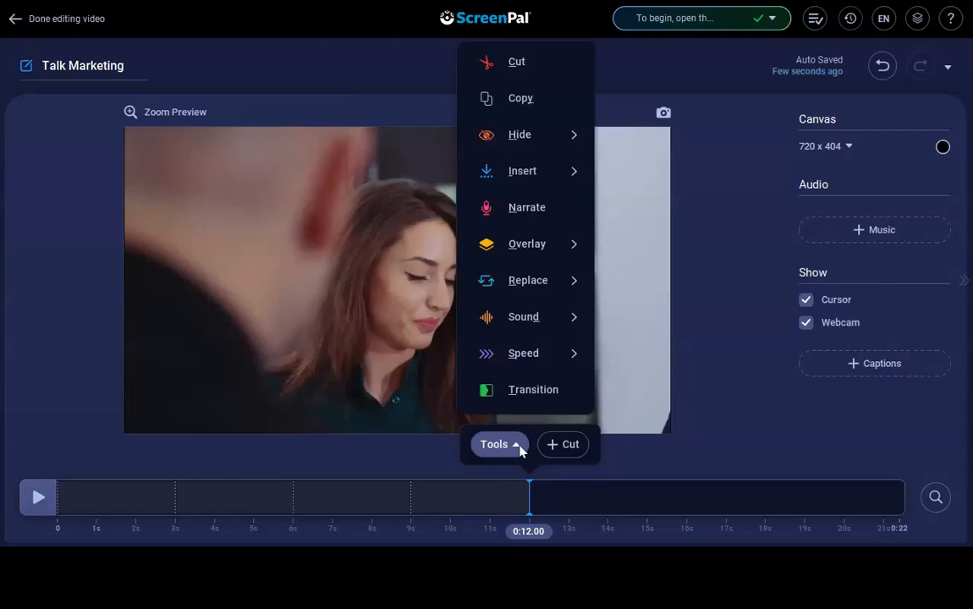
left_click(16, 18)
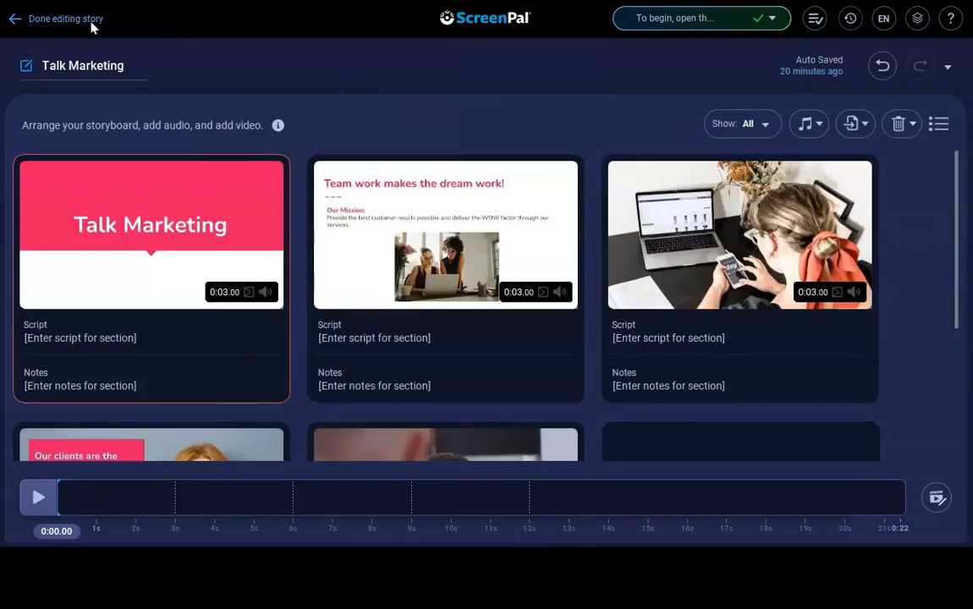
- Finish the Talk Marketing story to reach its preview with upload and save-as-video options
left_click(66, 19)
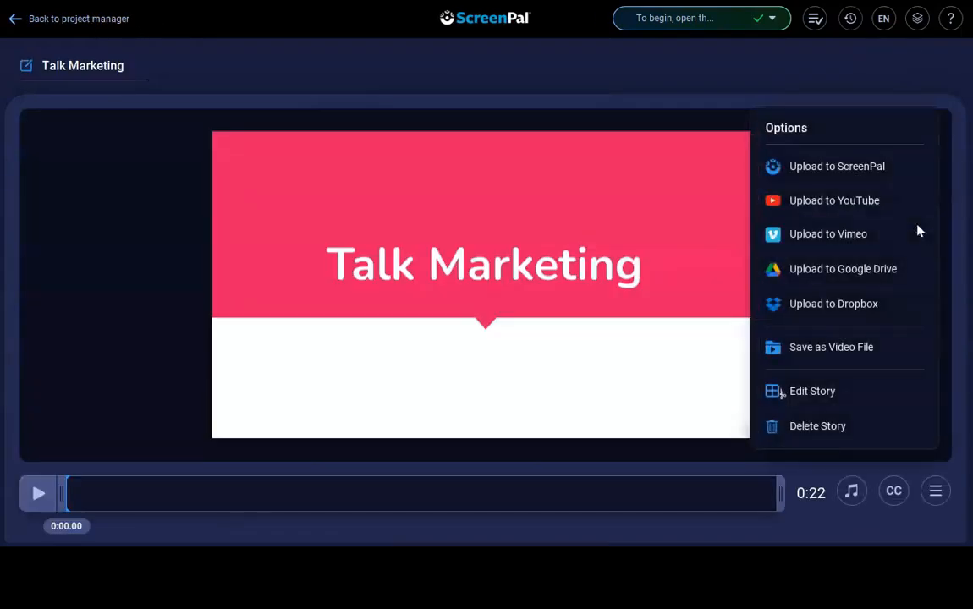
mouse_move(956, 250)
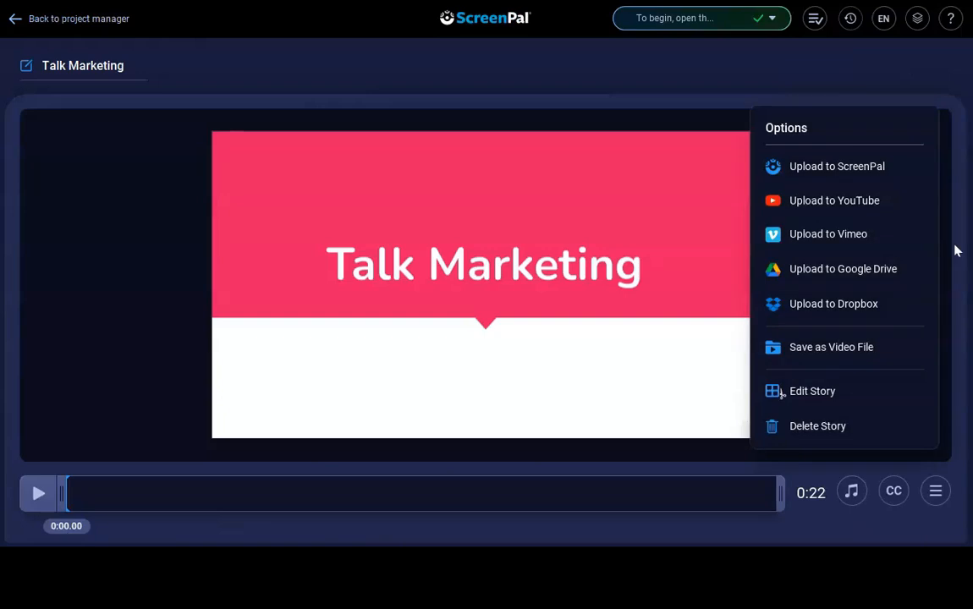